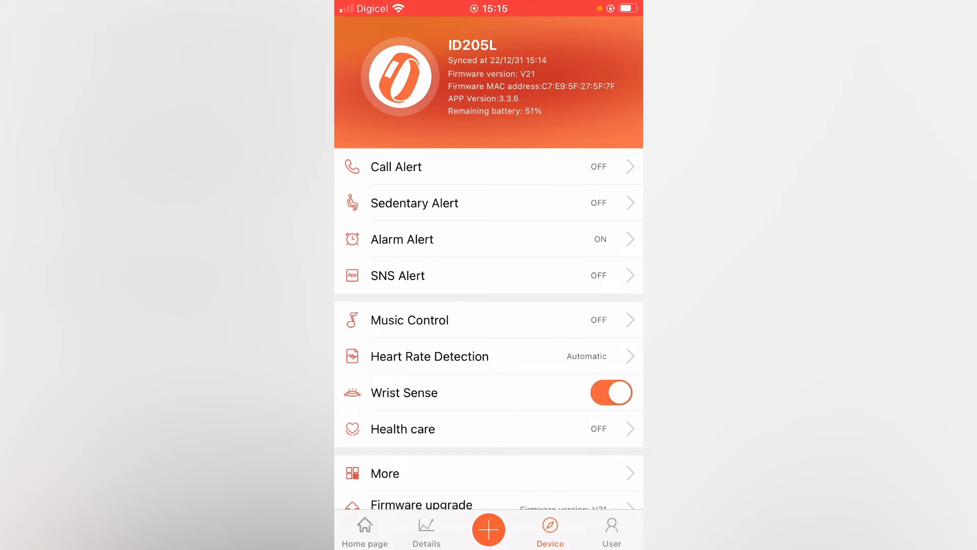
Open SNS Alert on the Device tab and switch on Allow notifications
left_click(398, 275)
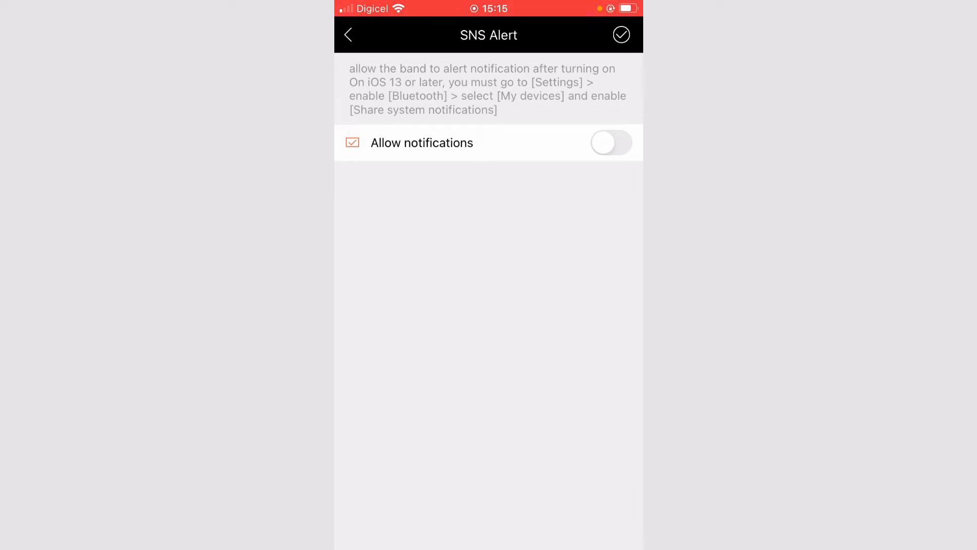
left_click(611, 142)
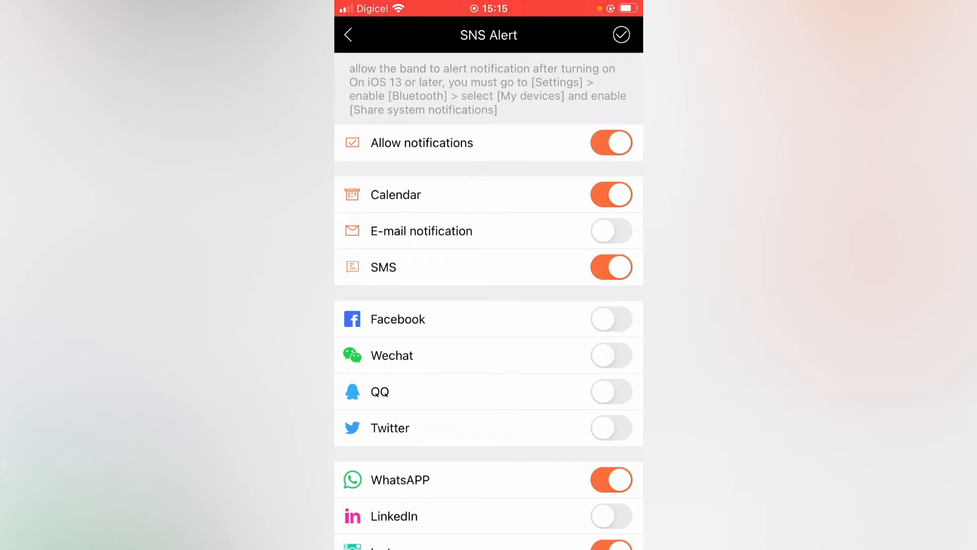
Switch on E-mail notification alerts and confirm with the top-right checkmark
left_click(612, 231)
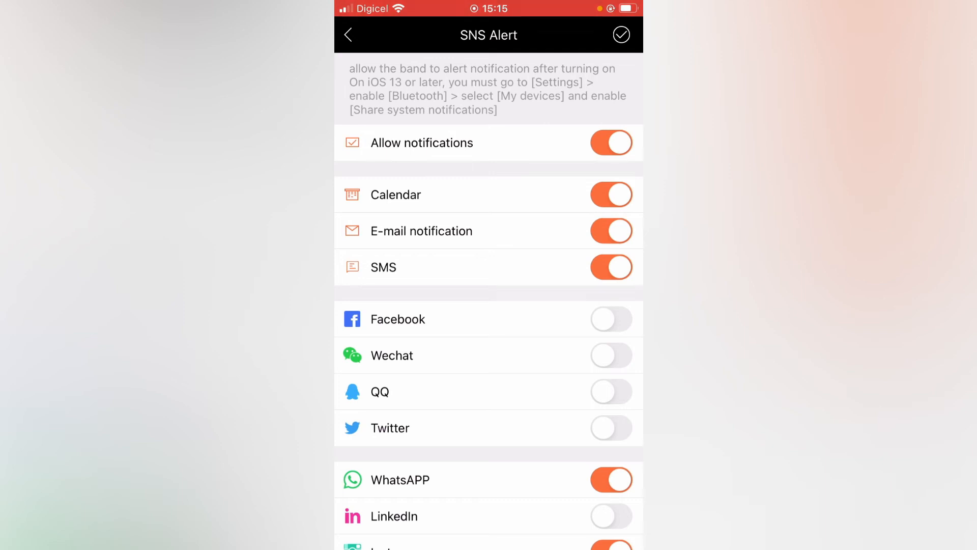
left_click(347, 34)
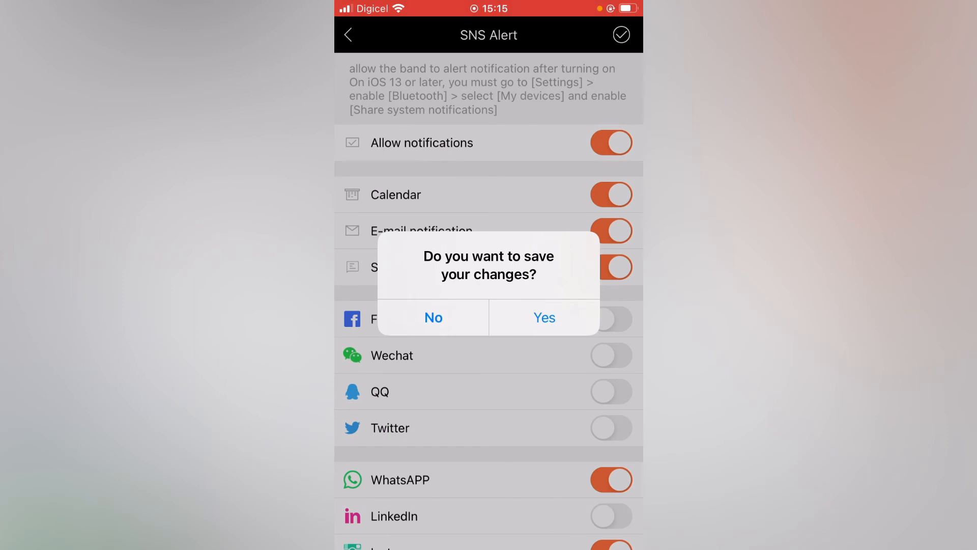
Accept saving the SNS Alert changes and sync them to the band
left_click(543, 317)
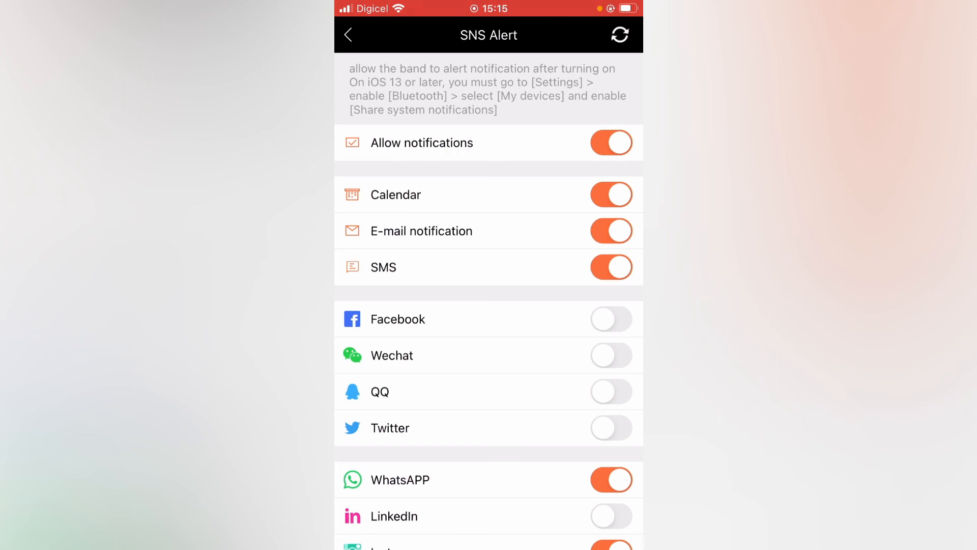
left_click(620, 34)
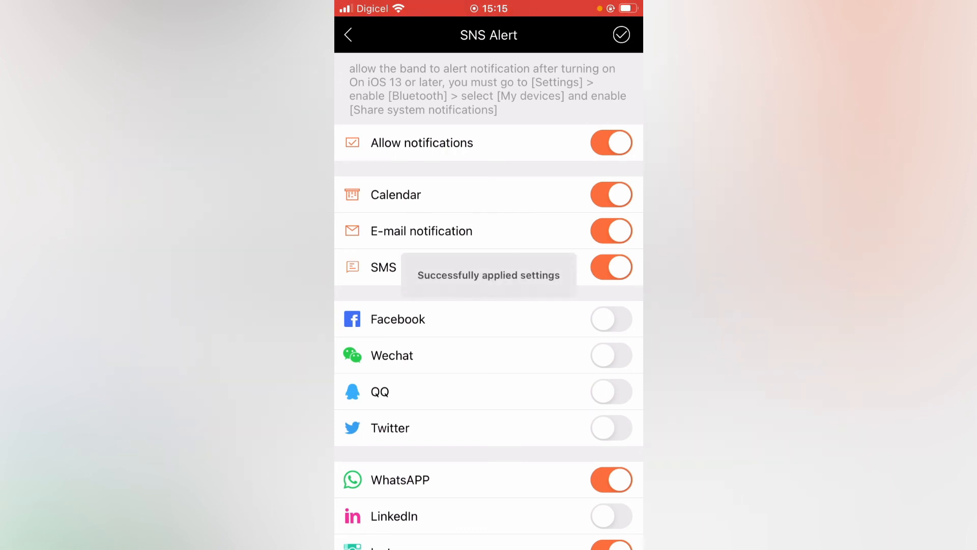